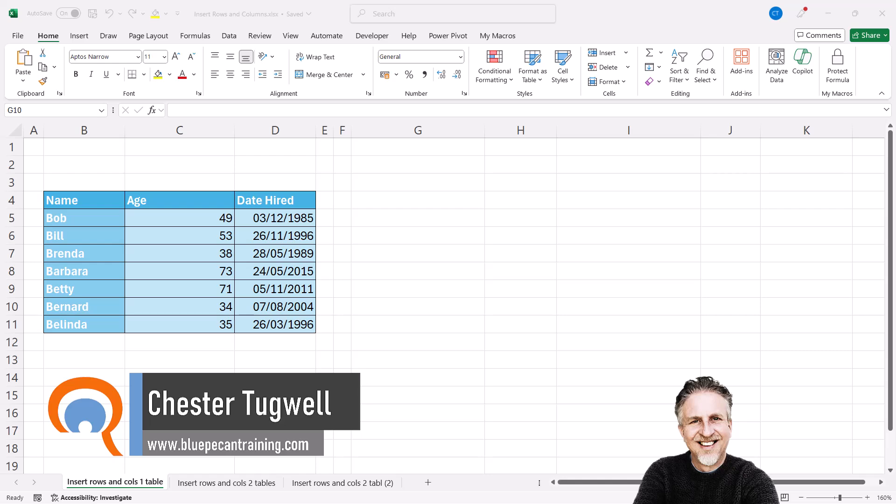
pyautogui.moveTo(347, 299)
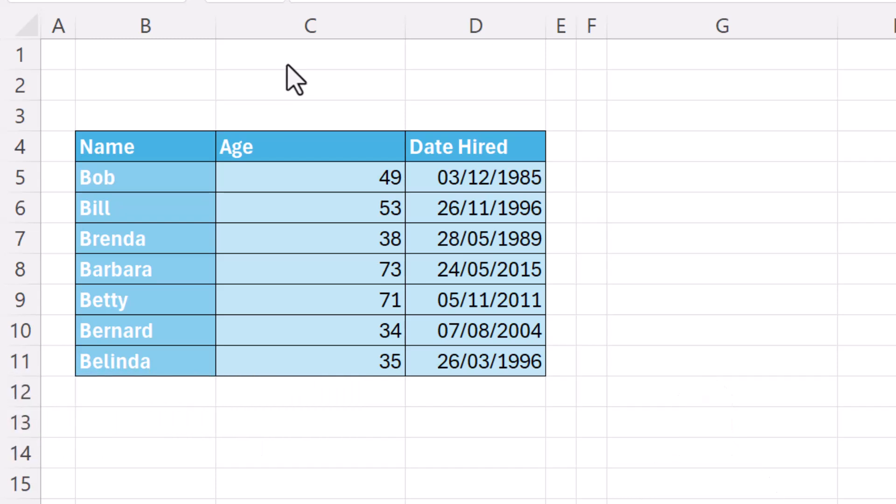
pyautogui.moveTo(222, 147)
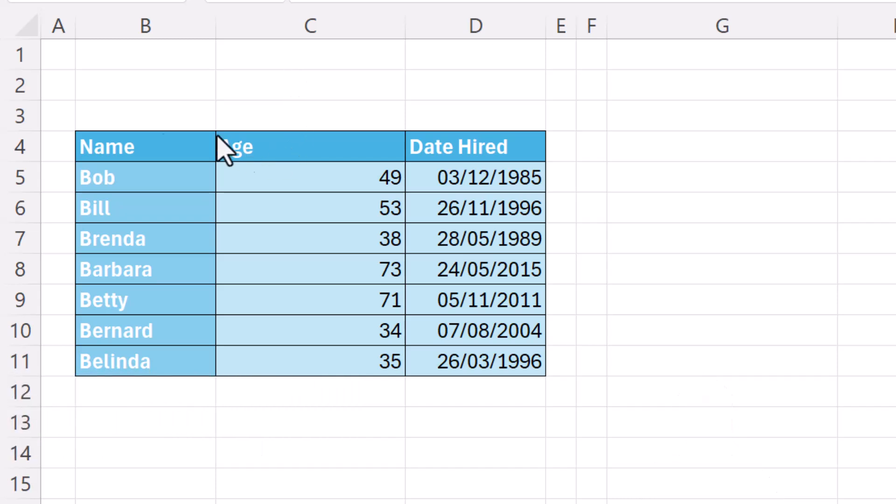
pyautogui.moveTo(314, 65)
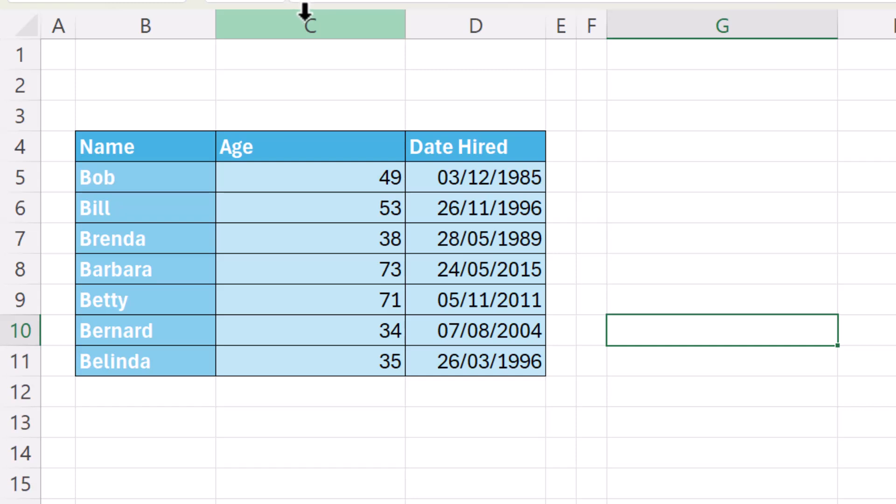
# Insert a blank column C before Age and format it the same as the Age column on the right
pyautogui.rightClick(307, 19)
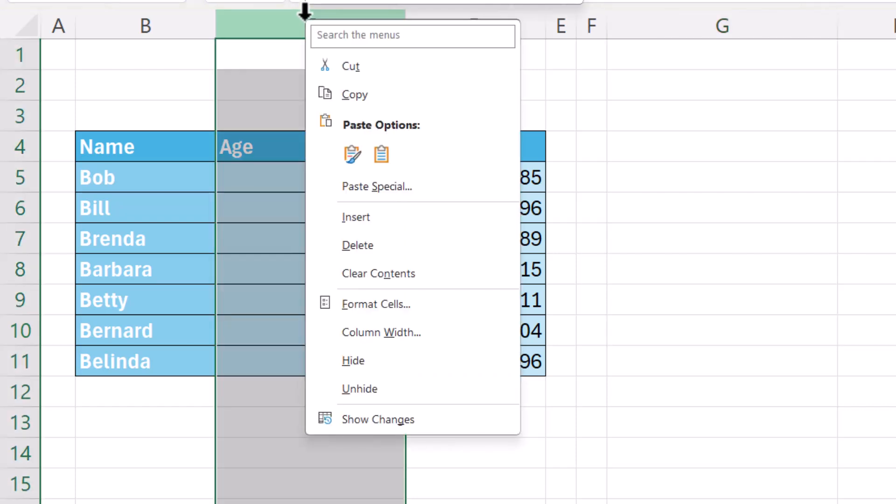
pyautogui.click(358, 245)
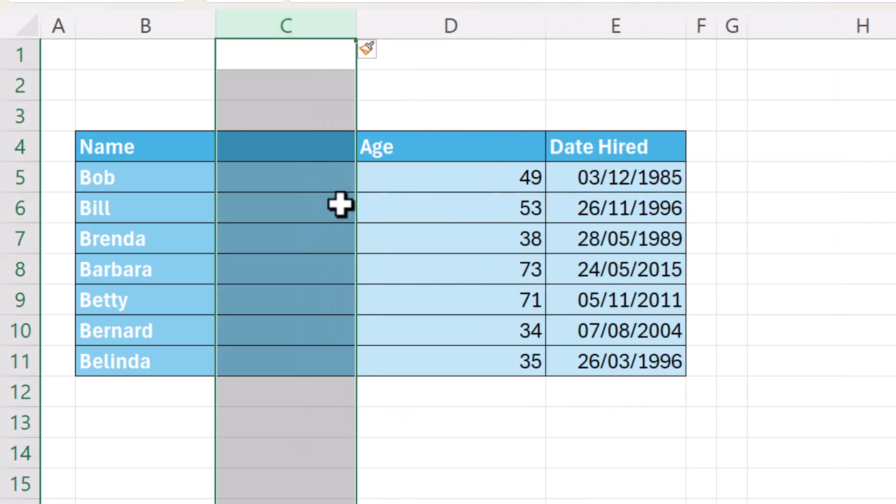
pyautogui.moveTo(294, 365)
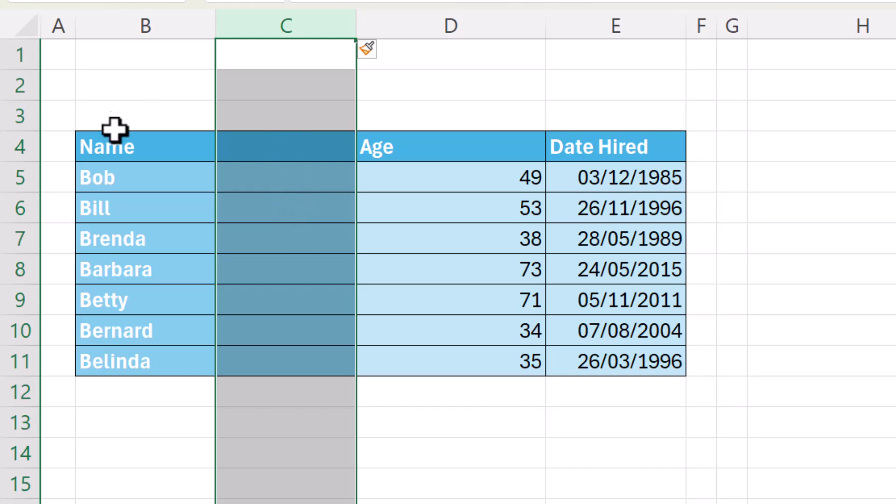
pyautogui.moveTo(125, 146)
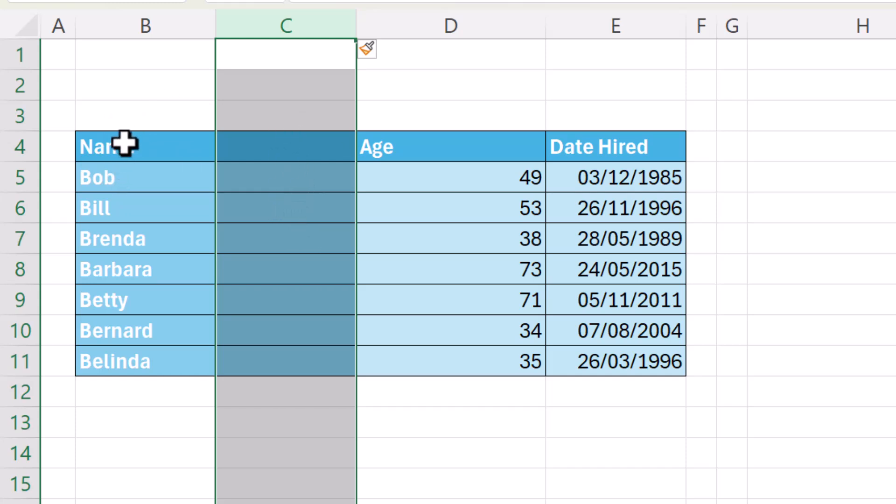
pyautogui.moveTo(444, 185)
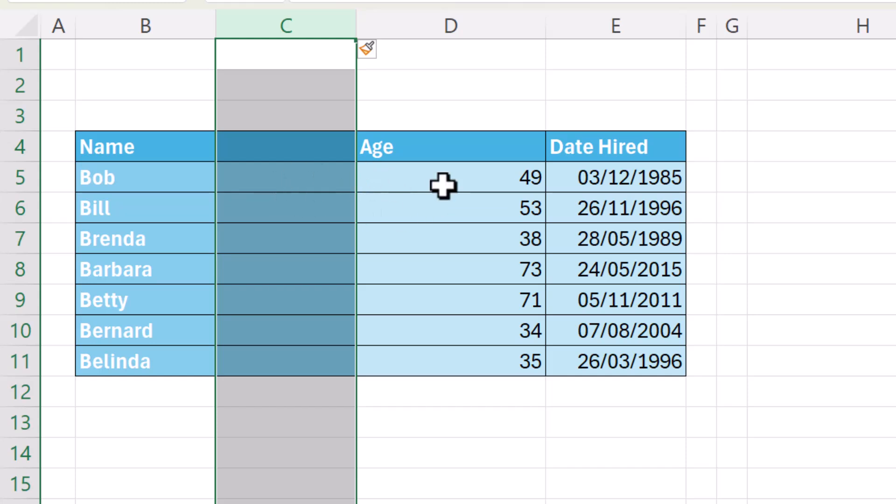
pyautogui.moveTo(609, 176)
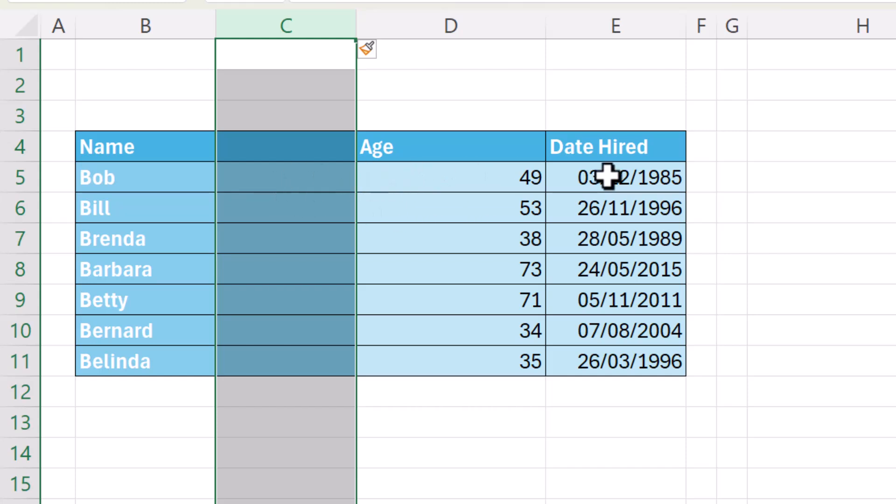
pyautogui.moveTo(410, 69)
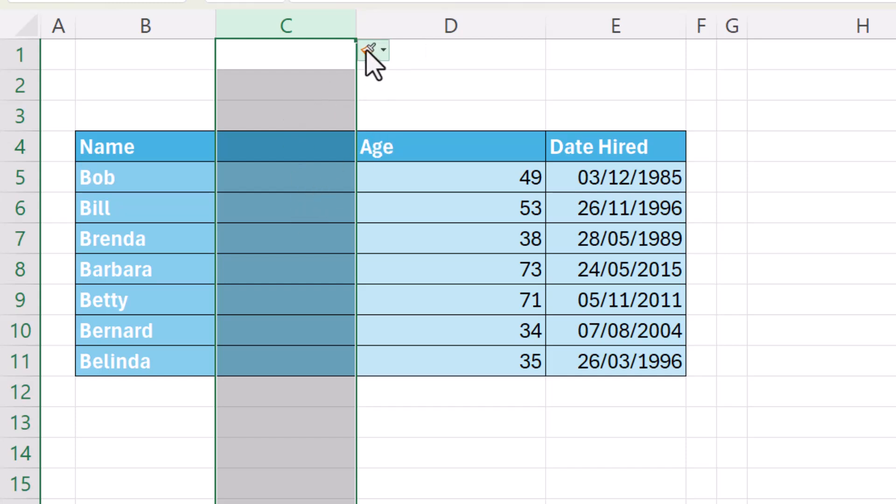
pyautogui.moveTo(370, 50)
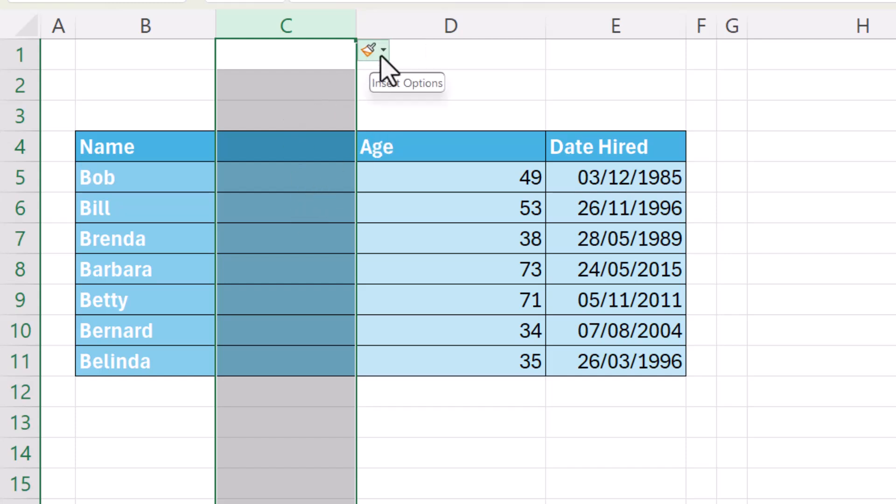
pyautogui.click(384, 49)
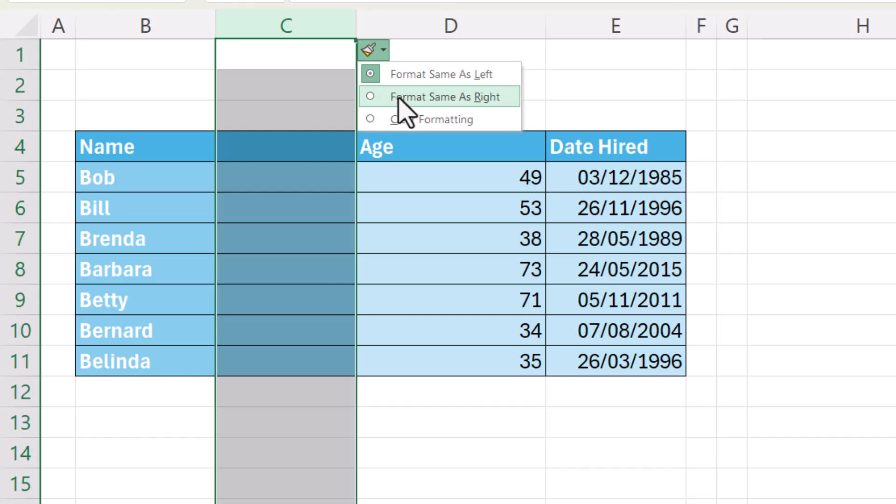
pyautogui.click(441, 97)
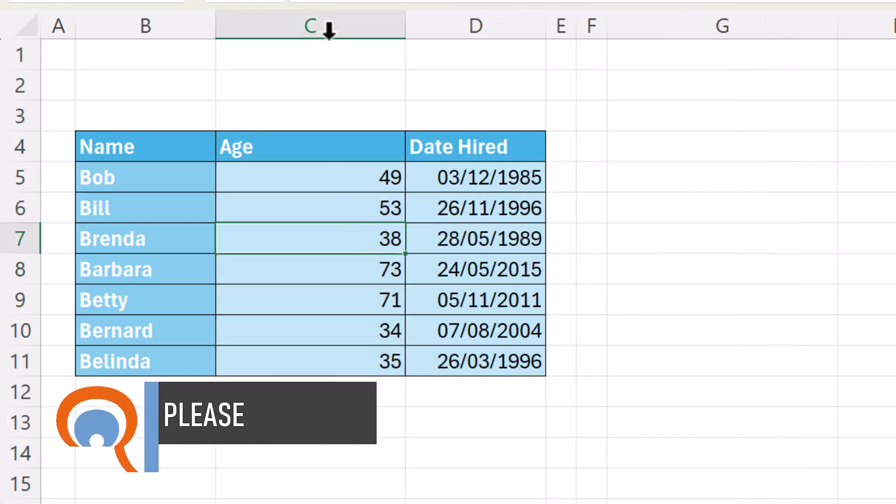
pyautogui.moveTo(310, 26); pyautogui.dragTo(476, 26)
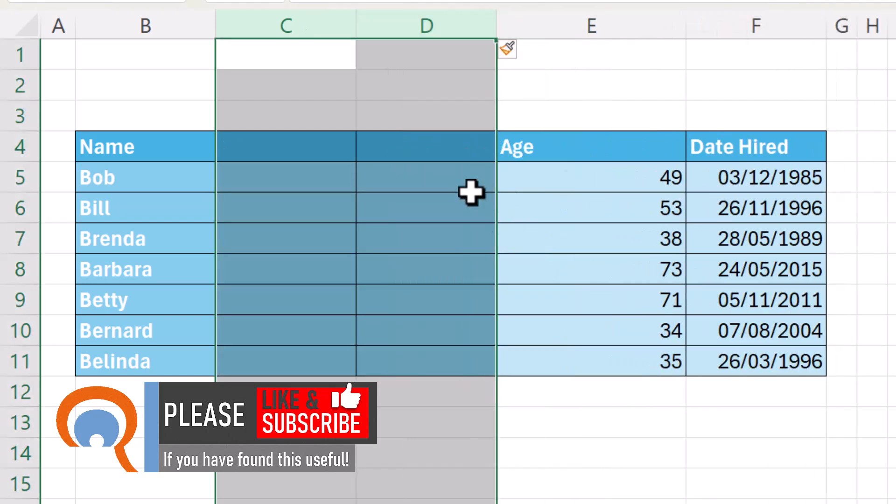
pyautogui.click(523, 48)
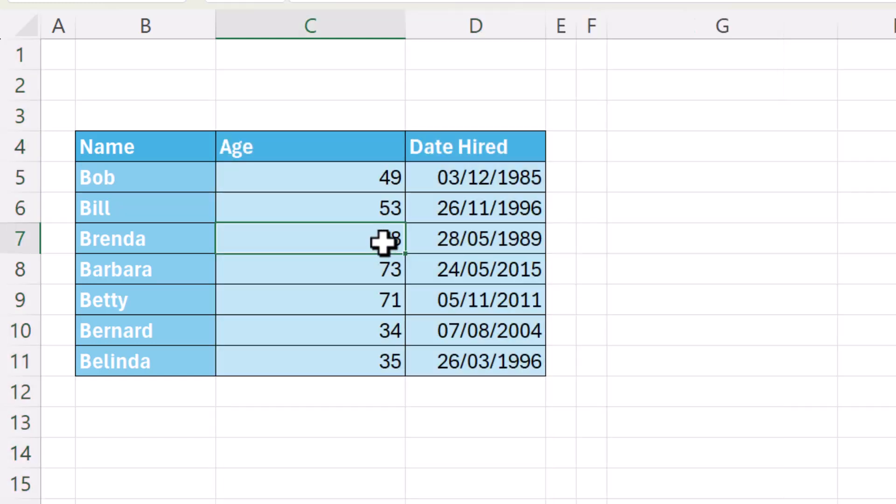
pyautogui.moveTo(319, 237)
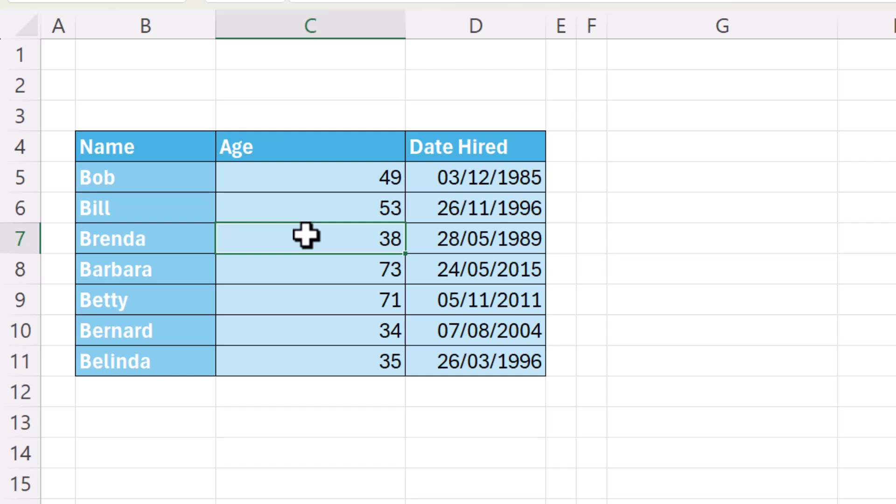
pyautogui.press('Ctrl+Space')
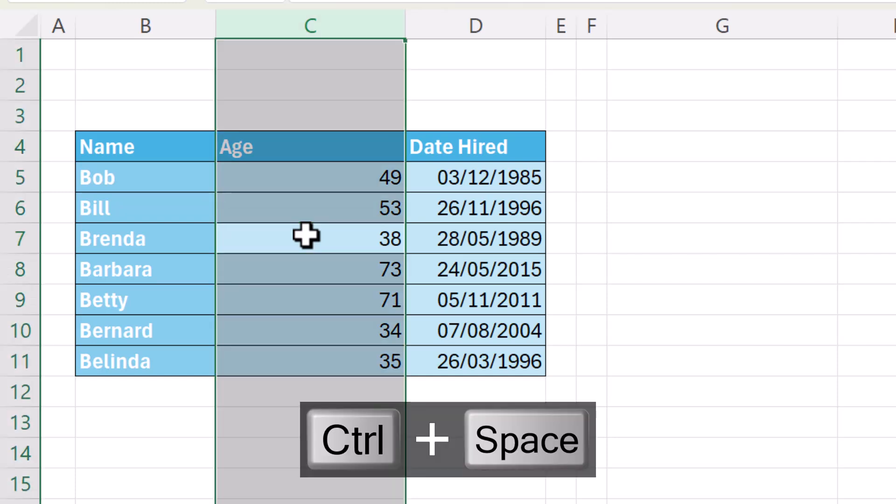
pyautogui.press('Ctrl+Space')
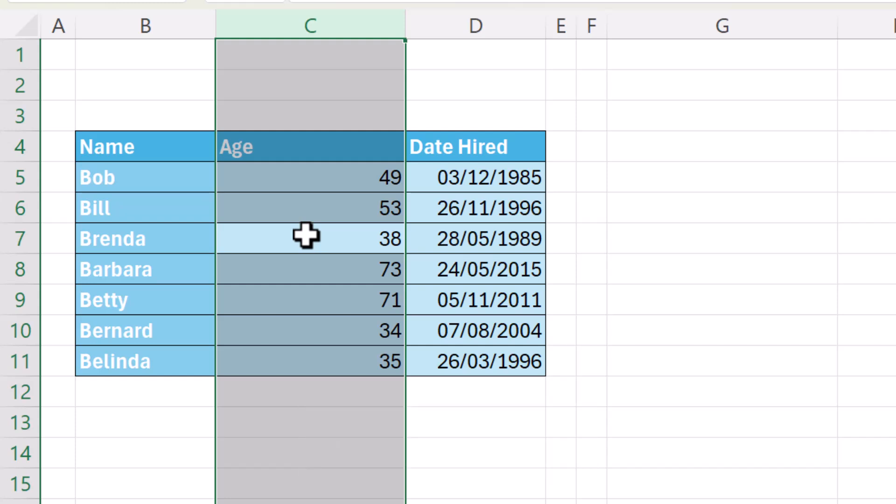
pyautogui.press('Ctrl+Shift+=')
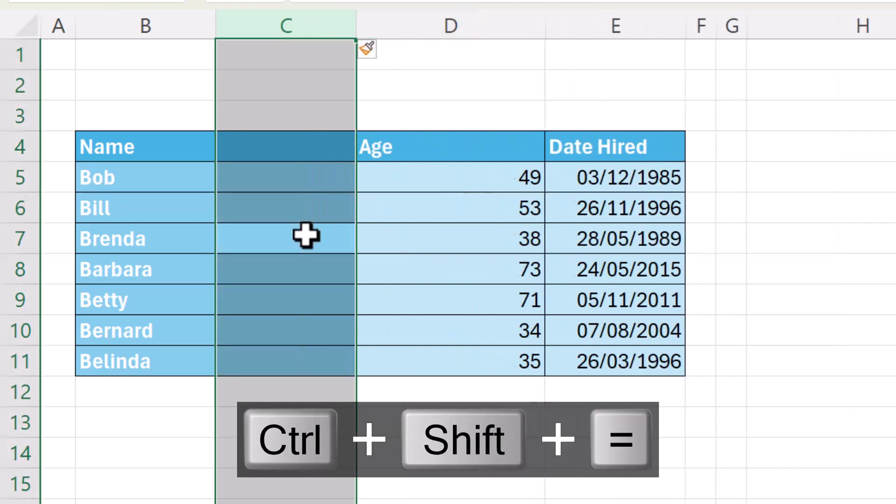
pyautogui.press('ctrl+shift+=')
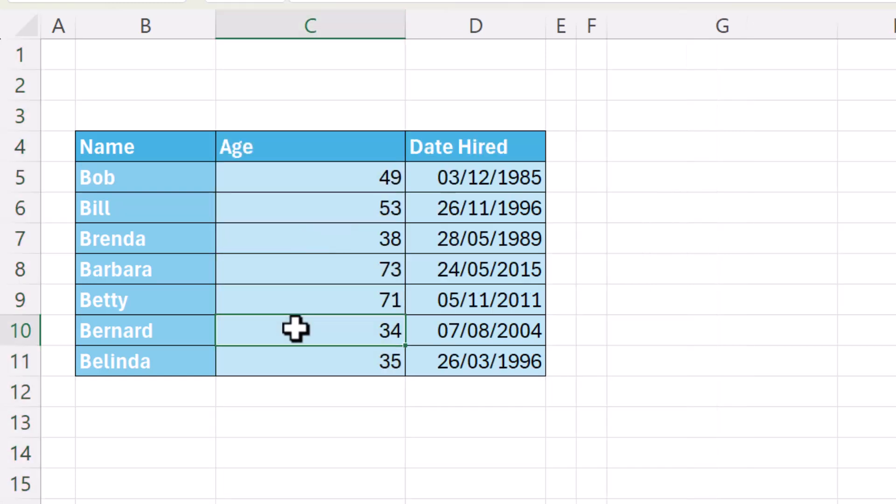
# Insert a blank row at row 5 above Bob's record and format it the same as the rows below
pyautogui.click(21, 177)
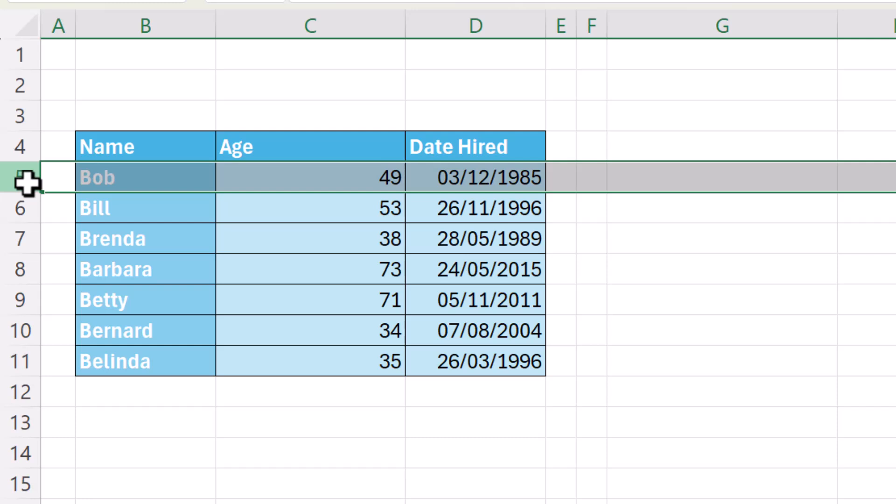
pyautogui.rightClick(24, 177)
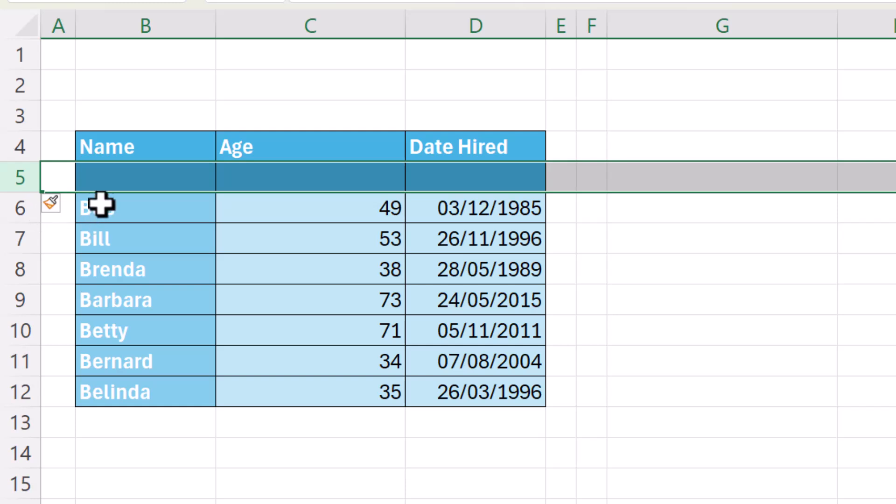
pyautogui.moveTo(123, 189)
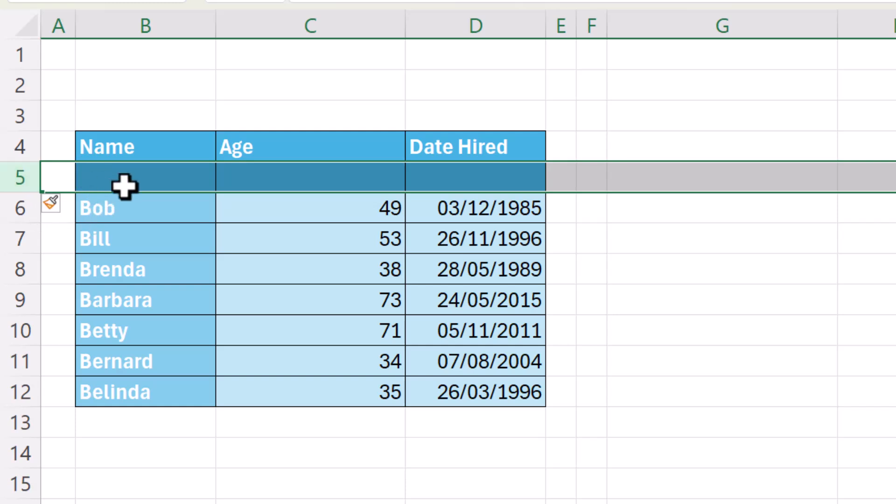
pyautogui.moveTo(83, 178)
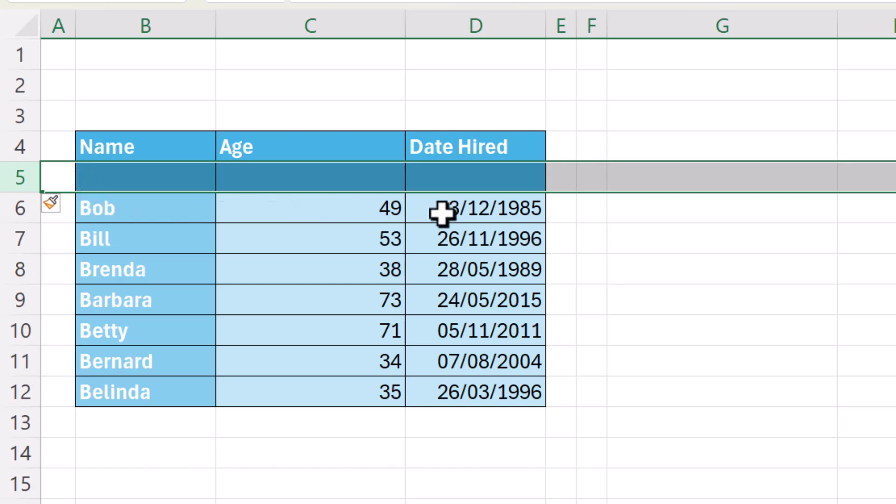
pyautogui.moveTo(23, 217)
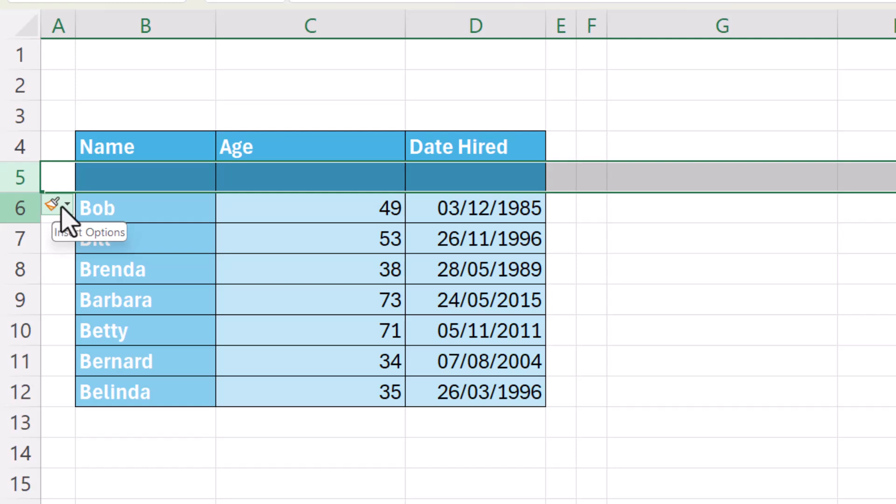
pyautogui.click(66, 204)
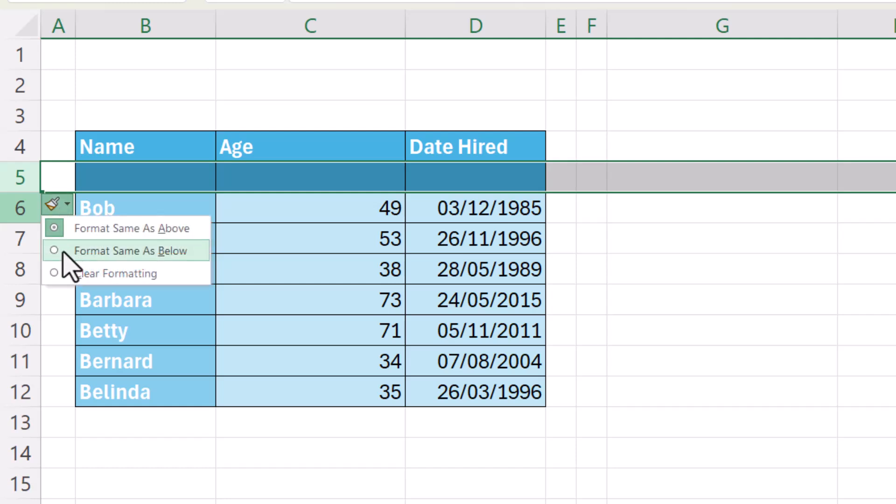
pyautogui.click(131, 251)
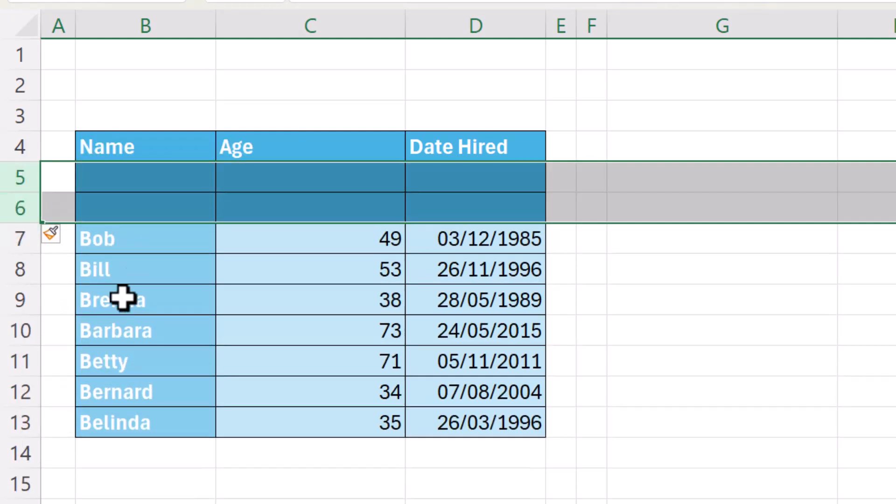
# Undo the blank row insertions so Bob sits directly under the header again
pyautogui.click(51, 235)
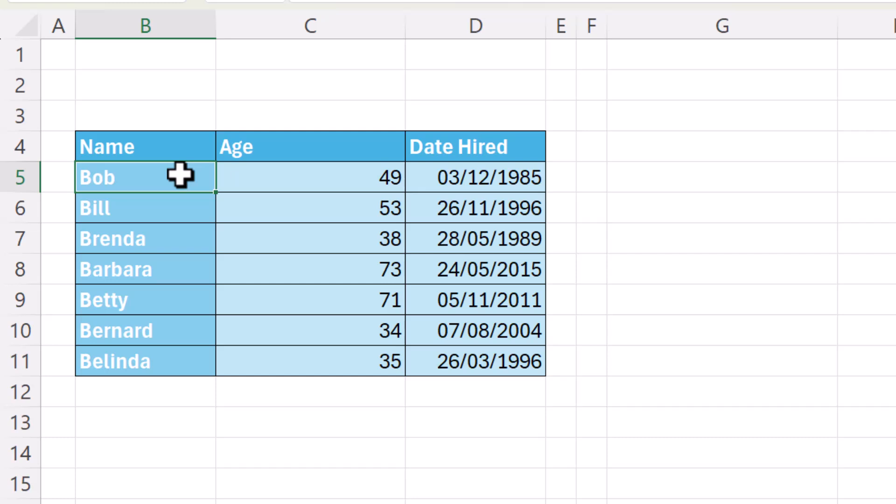
# Insert a blank row above Bob's record from cell B5 using the keyboard shortcut
pyautogui.press('Shift+Space')
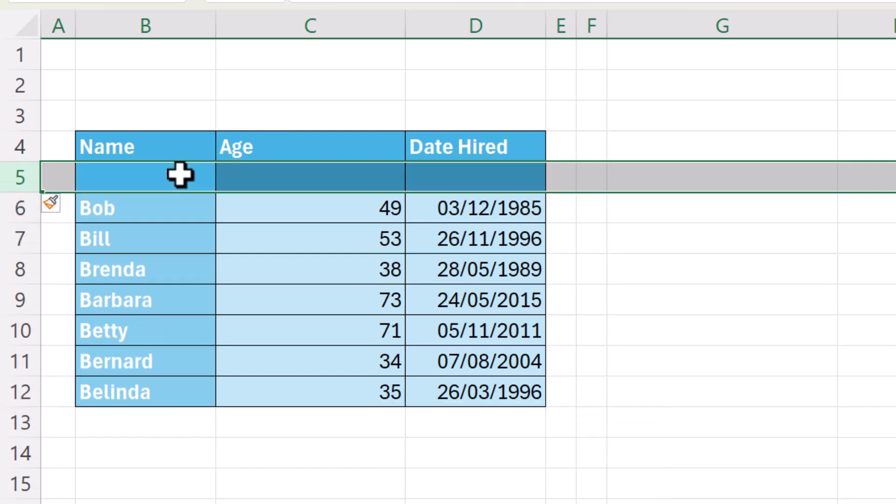
pyautogui.moveTo(208, 221)
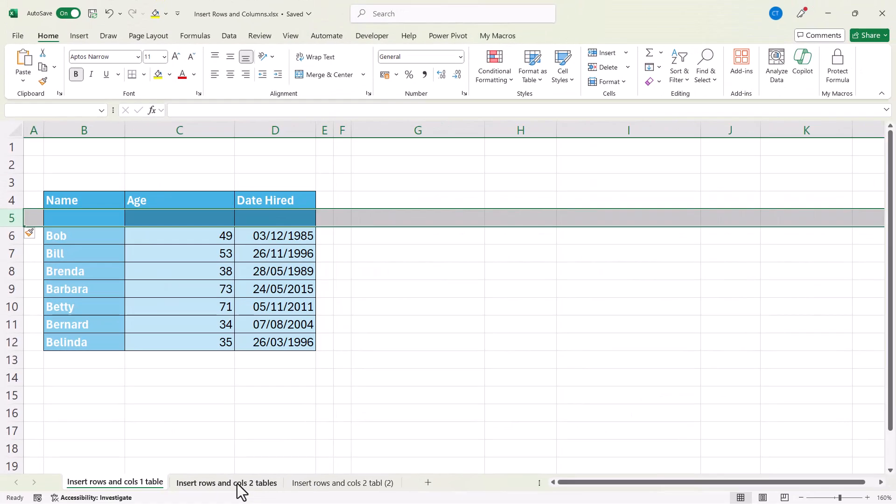
pyautogui.click(225, 483)
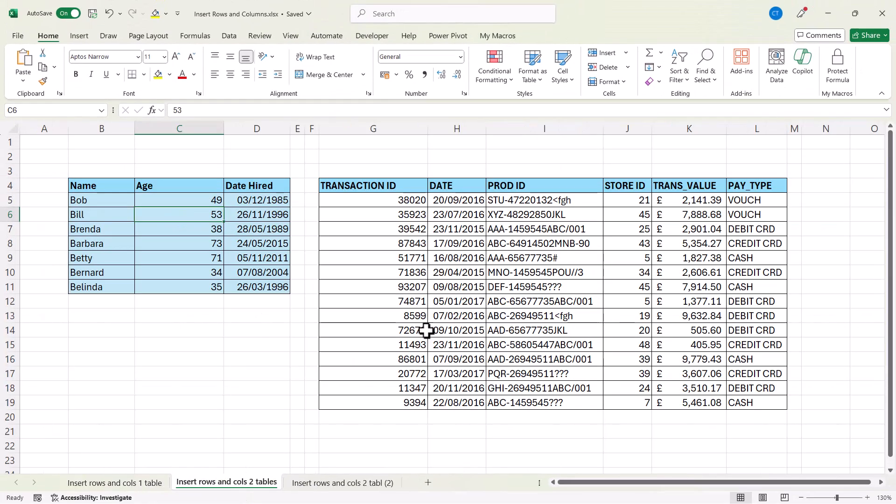
pyautogui.moveTo(472, 259)
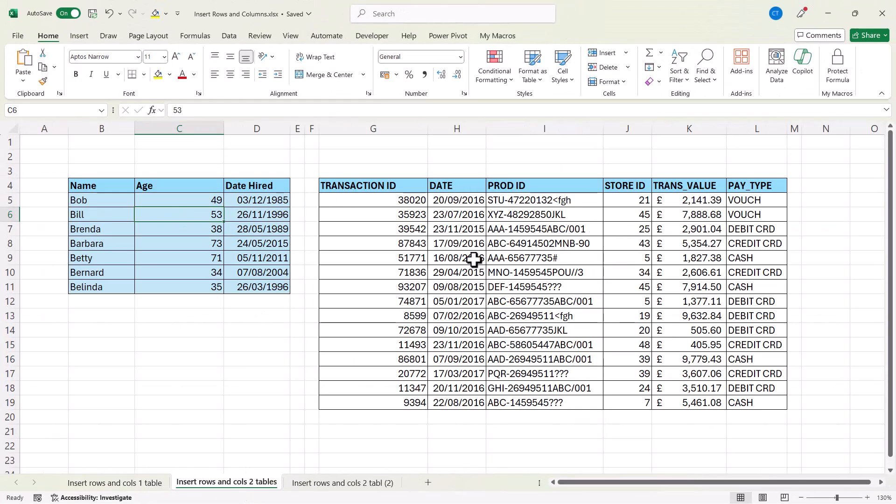
pyautogui.click(179, 330)
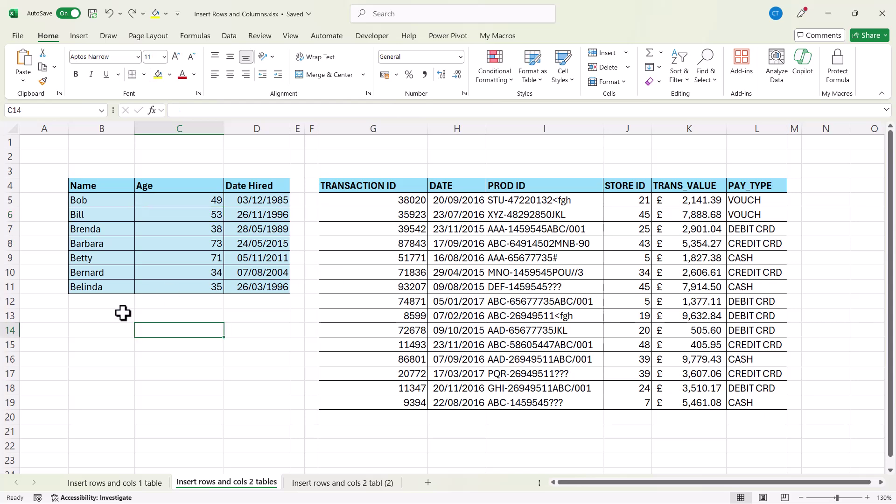
pyautogui.moveTo(79, 215)
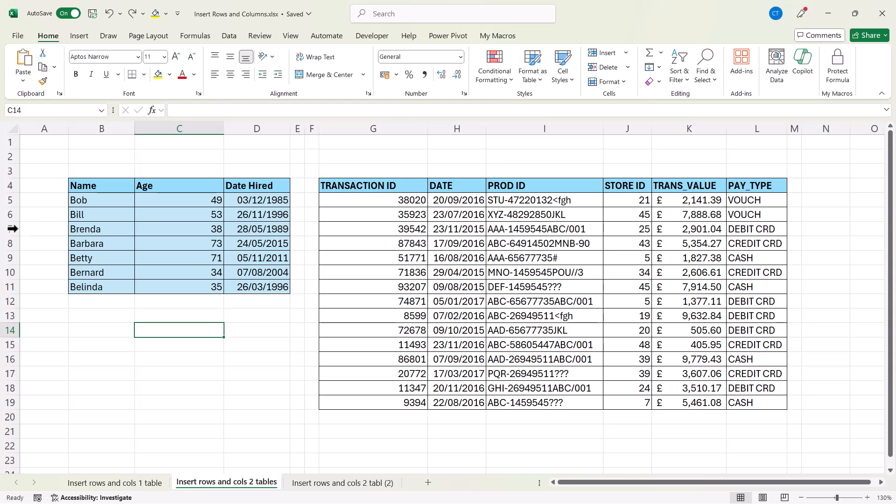
pyautogui.rightClick(21, 214)
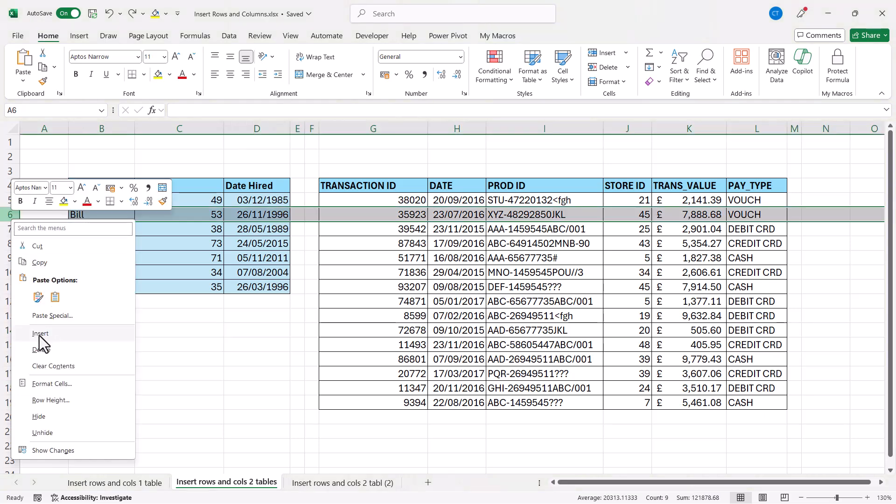
pyautogui.click(40, 333)
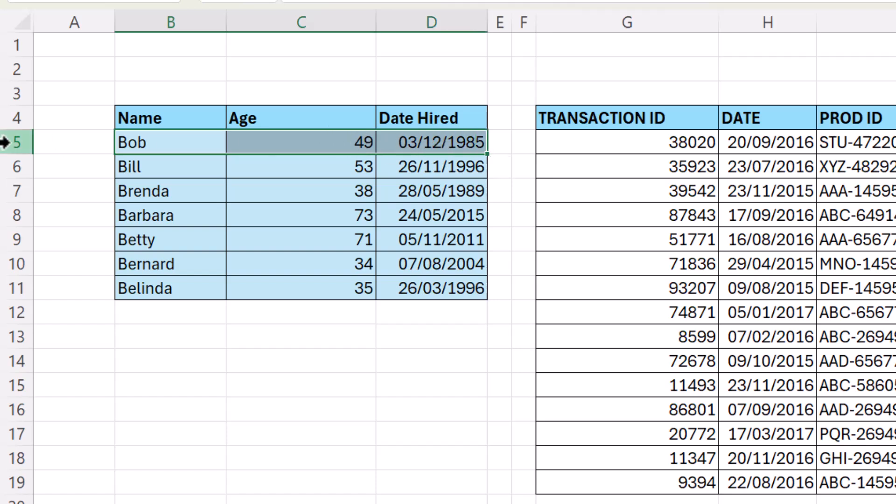
pyautogui.click(17, 144)
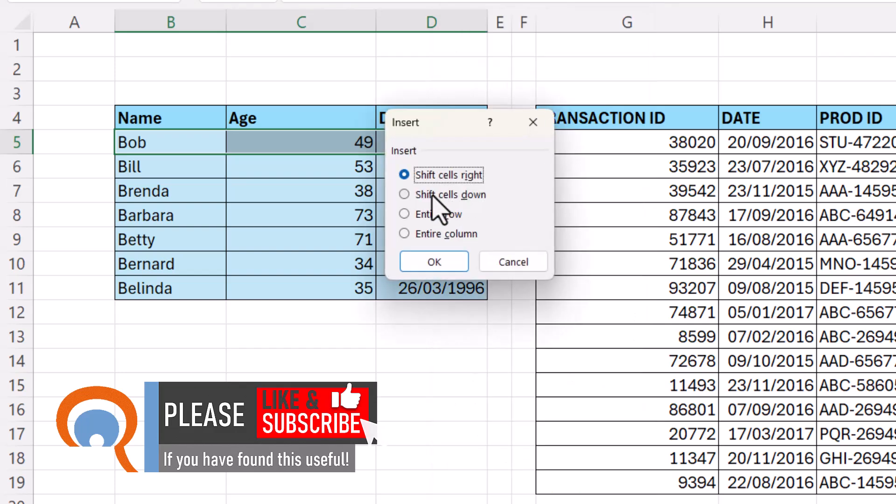
pyautogui.moveTo(451, 217)
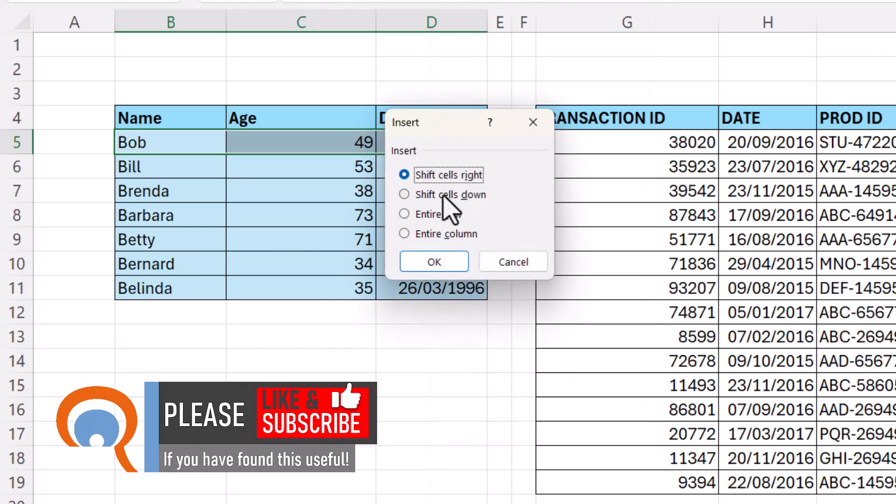
pyautogui.click(404, 194)
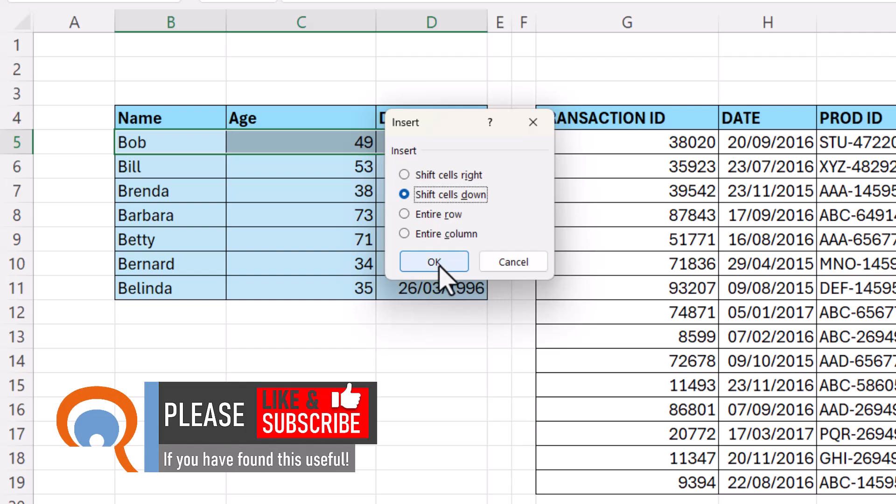
pyautogui.click(434, 261)
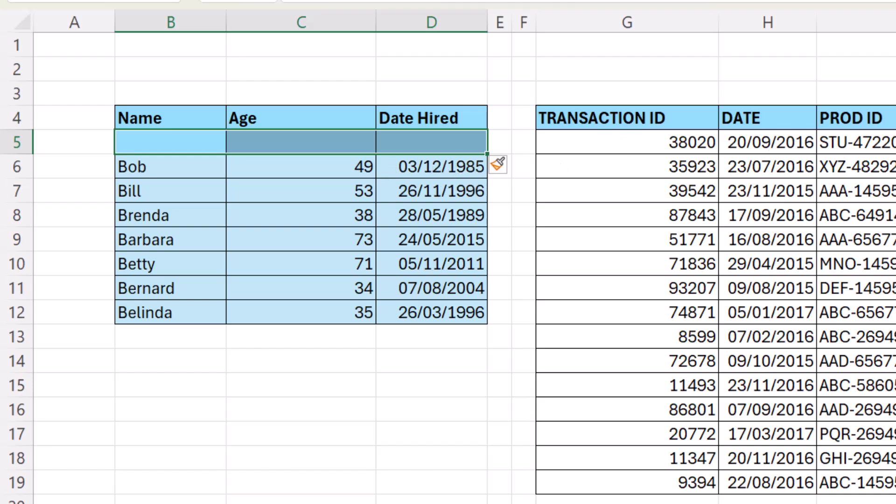
pyautogui.click(499, 167)
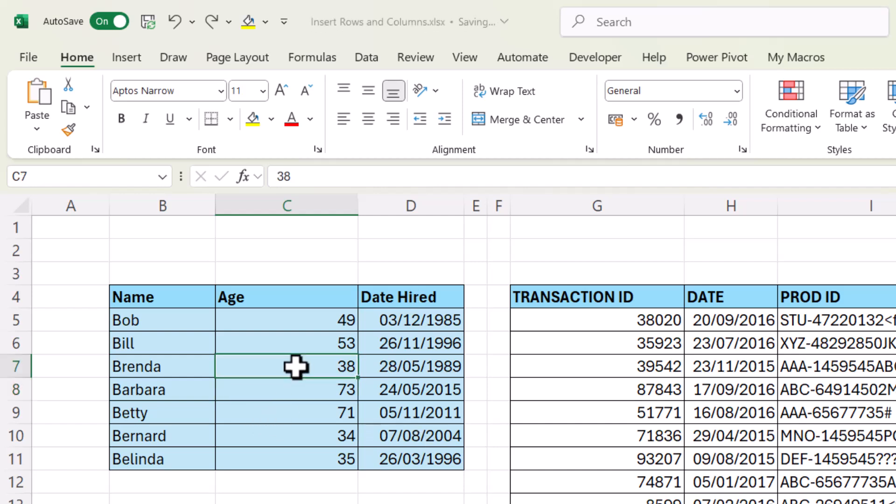
pyautogui.moveTo(127, 57)
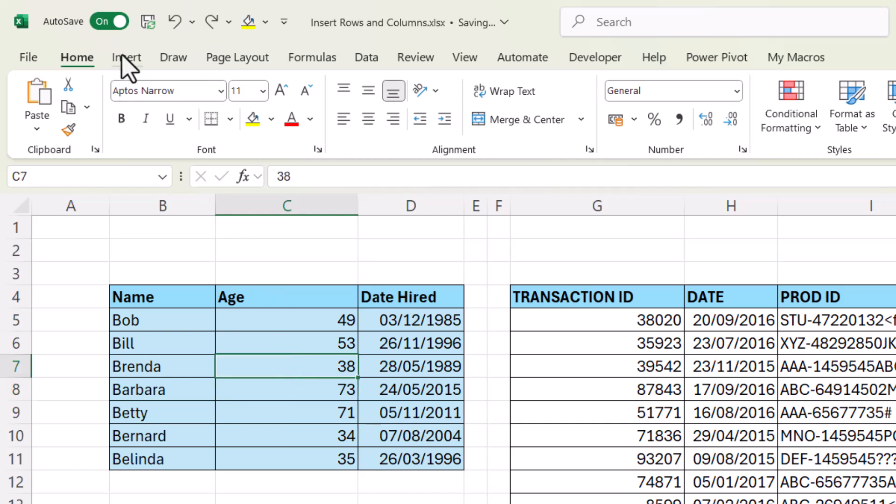
# Convert the $B$4:$D$11 range into an Excel Table with 'My table has headers' ticked
pyautogui.click(127, 57)
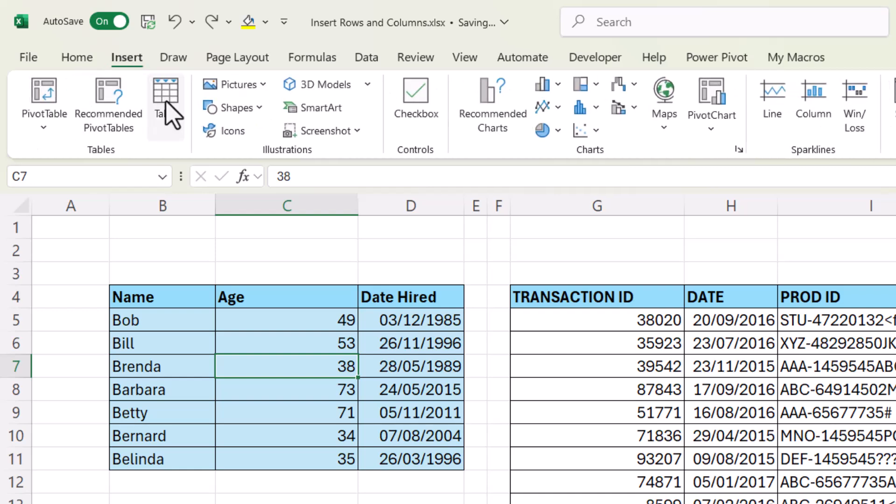
pyautogui.moveTo(165, 94)
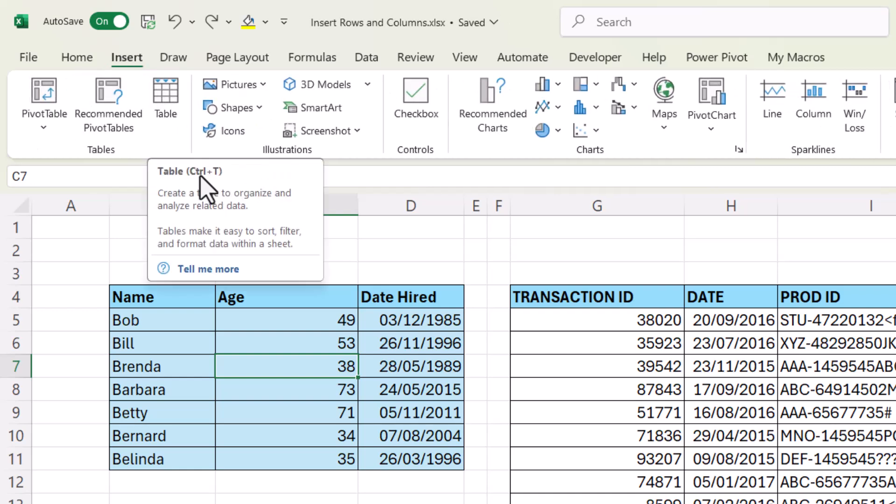
pyautogui.click(165, 96)
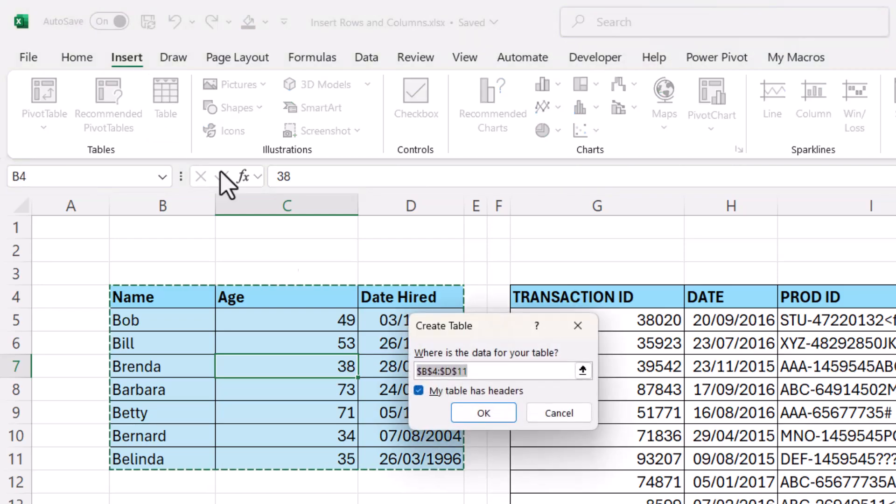
pyautogui.click(483, 412)
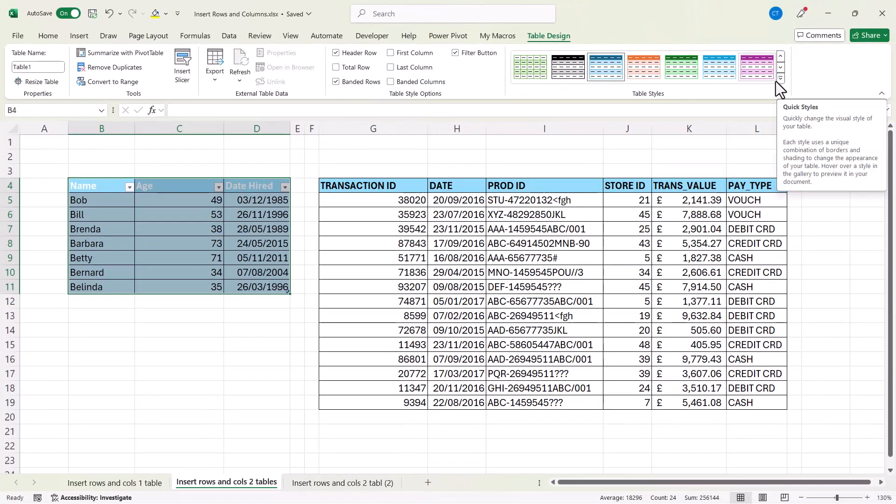
# Clear the table's built-in style so its original blue cell formatting shows again
pyautogui.click(780, 78)
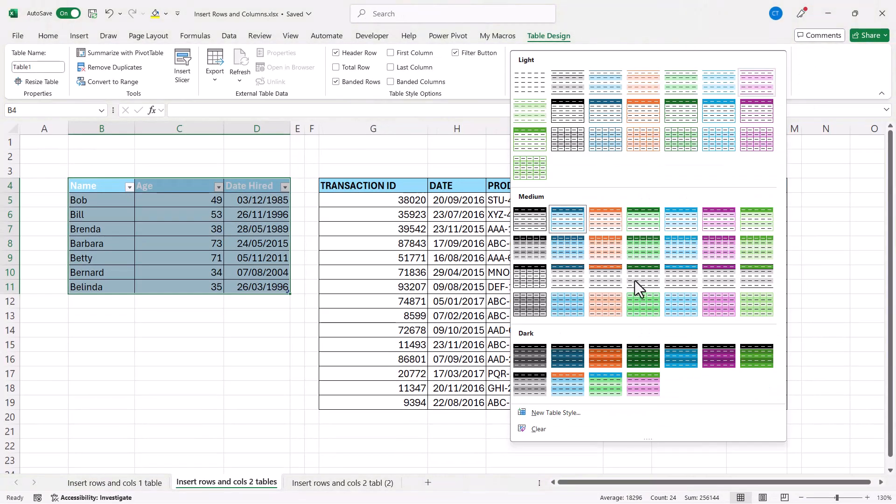
pyautogui.moveTo(539, 429)
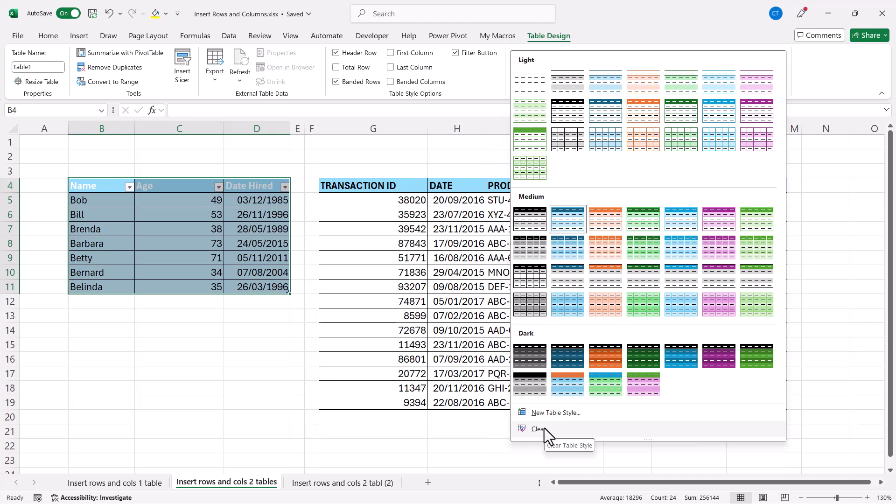
pyautogui.click(539, 428)
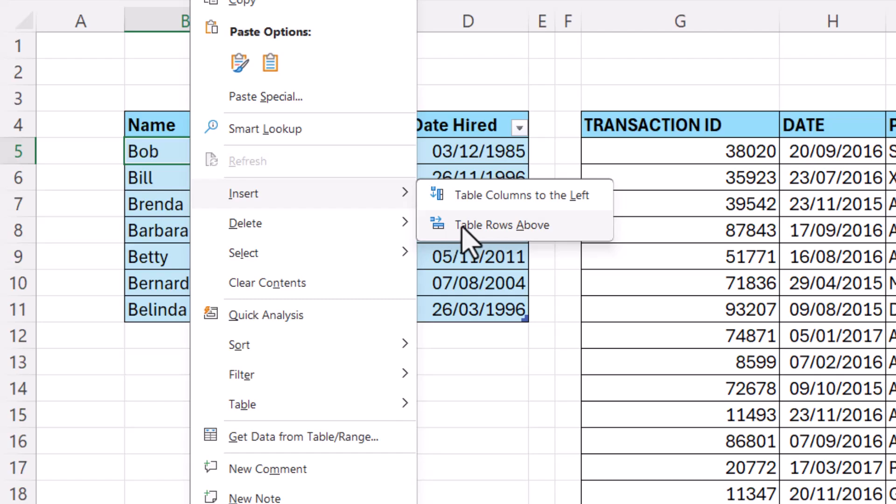
# Insert a table row above Bob, then move to the 'Insert rows and cols 2 tabl (2)' sheet
pyautogui.click(501, 225)
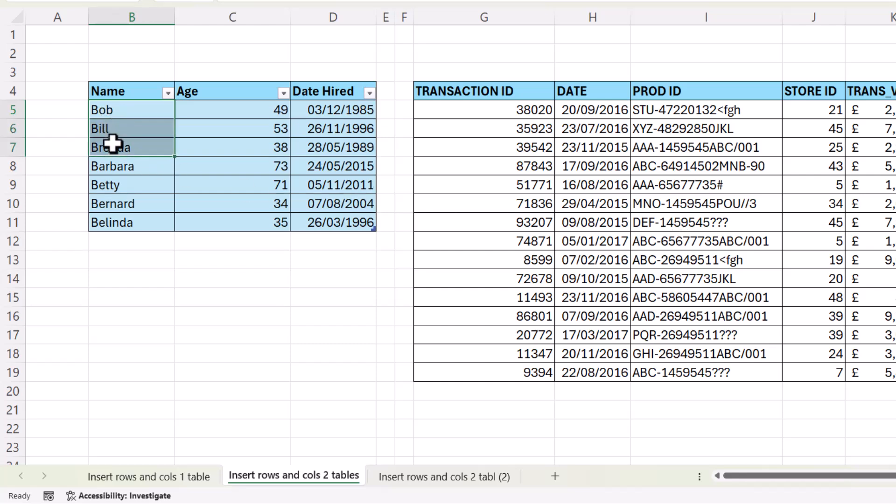
pyautogui.rightClick(114, 140)
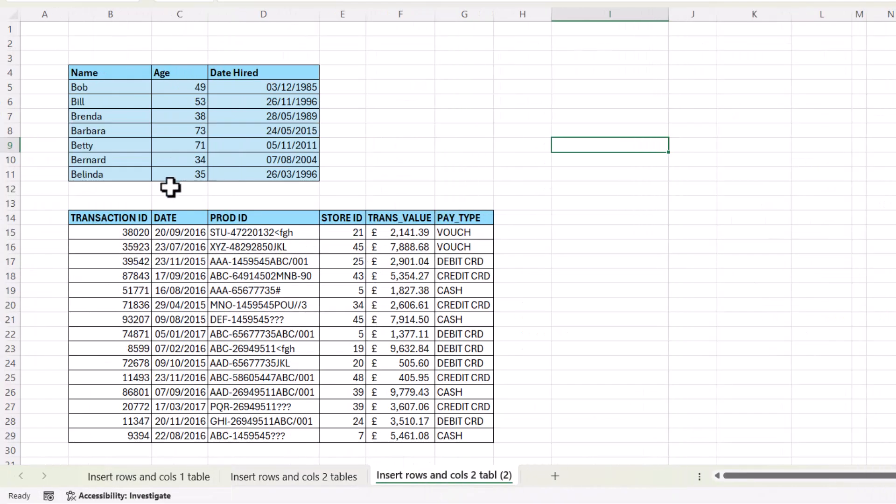
pyautogui.moveTo(120, 81)
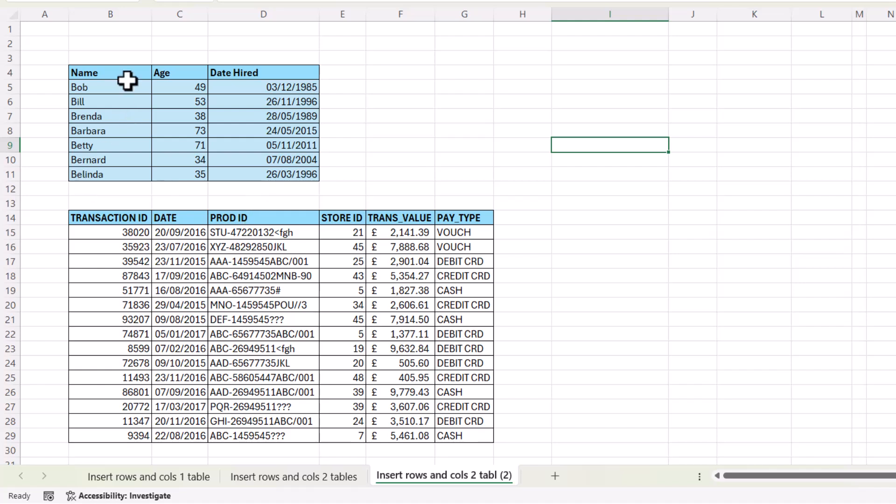
pyautogui.moveTo(157, 116)
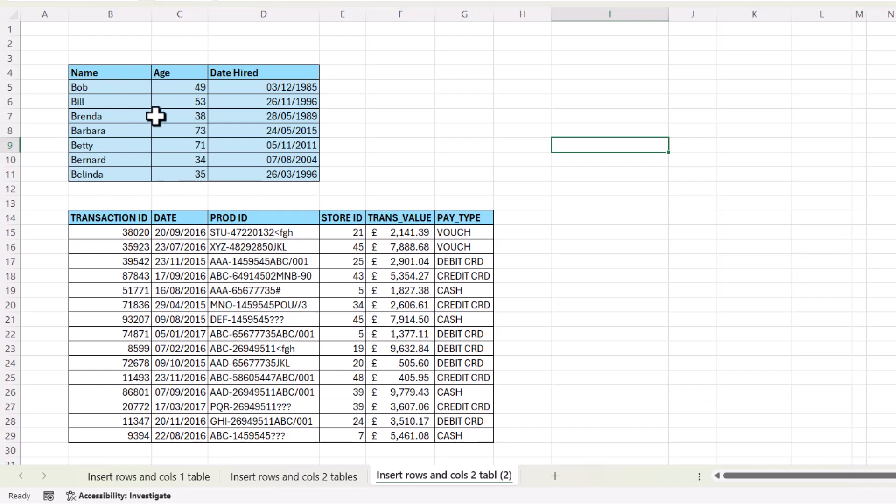
pyautogui.moveTo(254, 82)
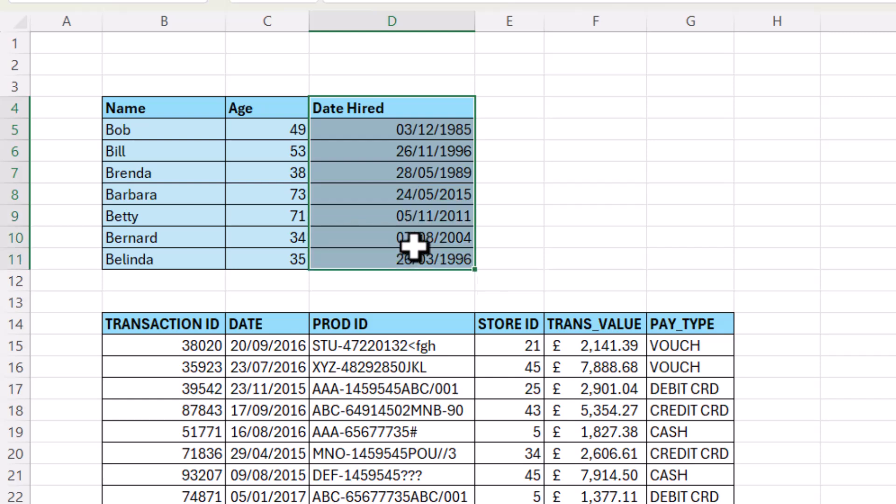
# Review the Insert dialog for the Date Hired cells, then convert the staff range into a table with headers via Ctrl+T
pyautogui.rightClick(410, 245)
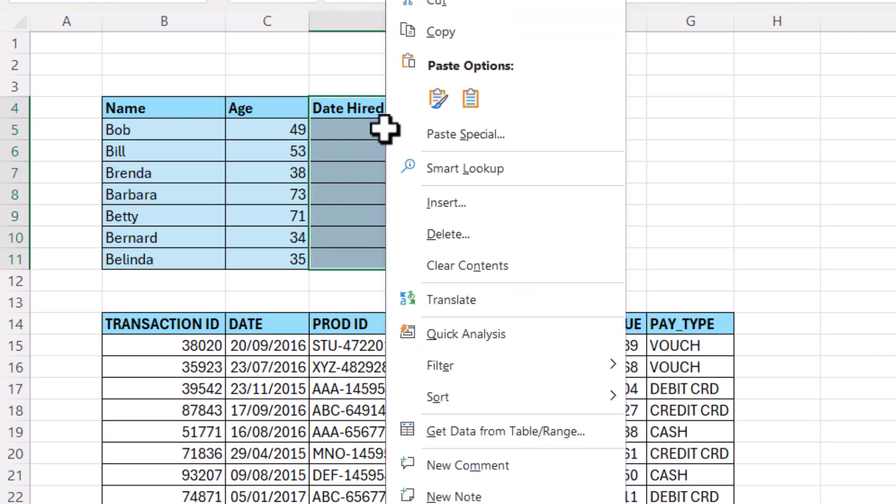
pyautogui.click(446, 202)
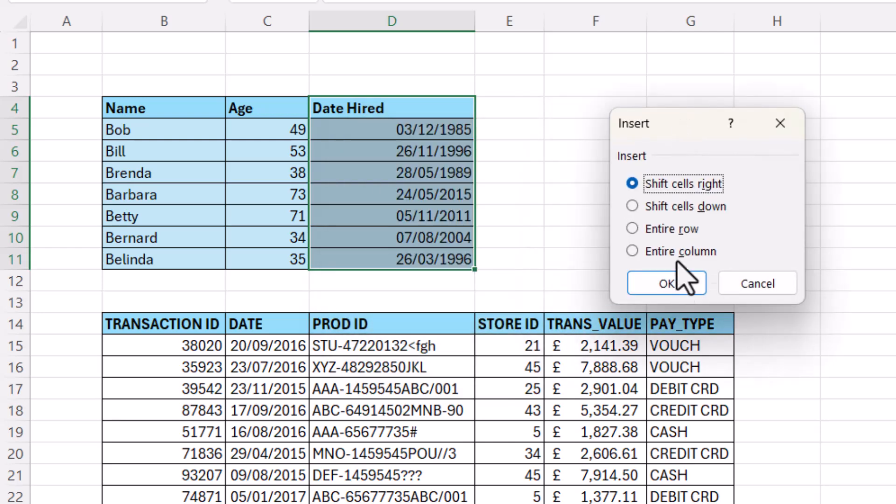
pyautogui.click(666, 283)
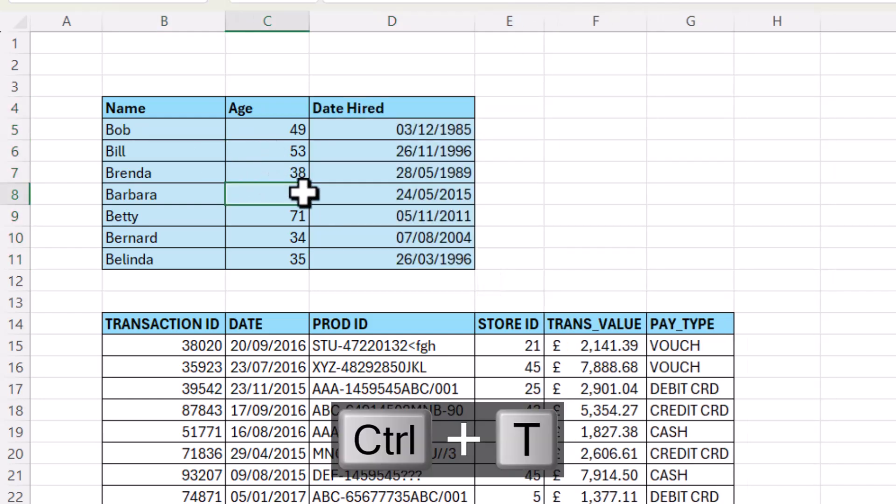
pyautogui.press('ctrl+t')
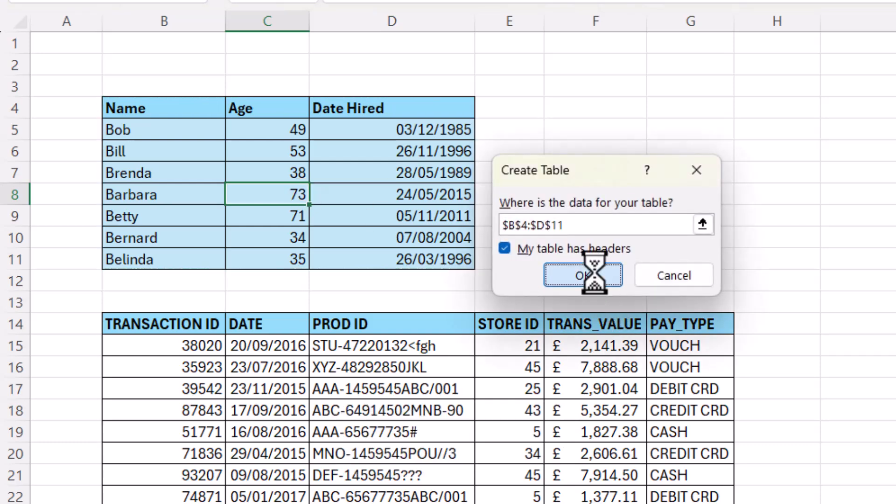
pyautogui.click(582, 275)
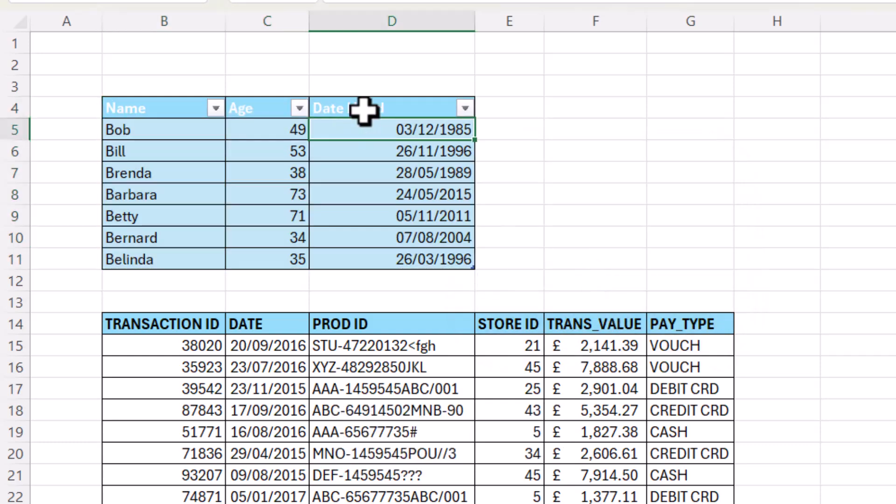
pyautogui.moveTo(372, 133)
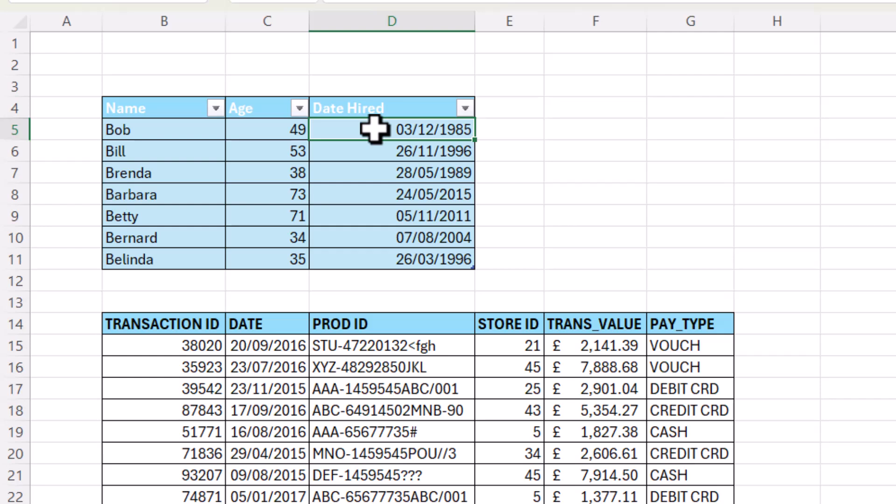
# Add a table column to the right of Date Hired, giving the staff table a Column1 header
pyautogui.rightClick(372, 132)
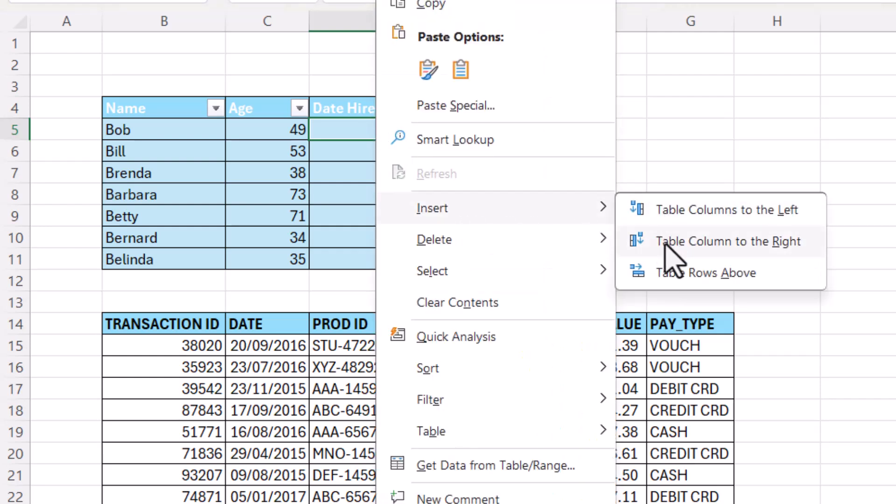
pyautogui.click(728, 241)
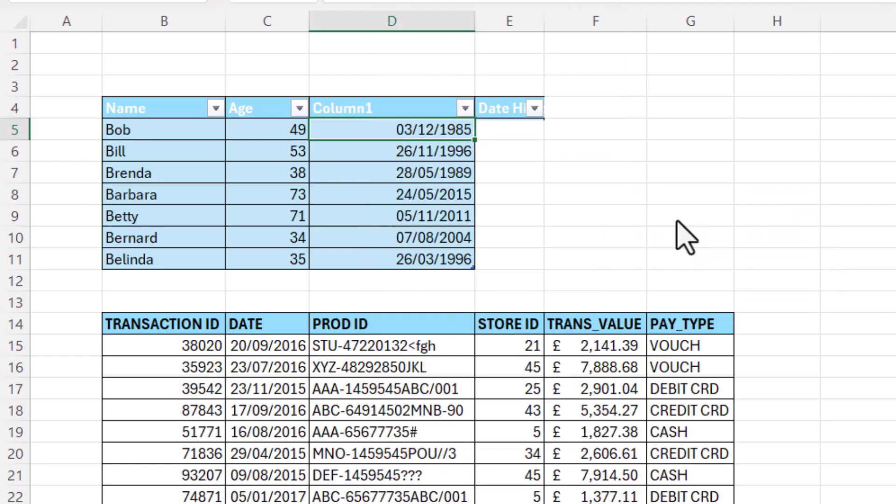